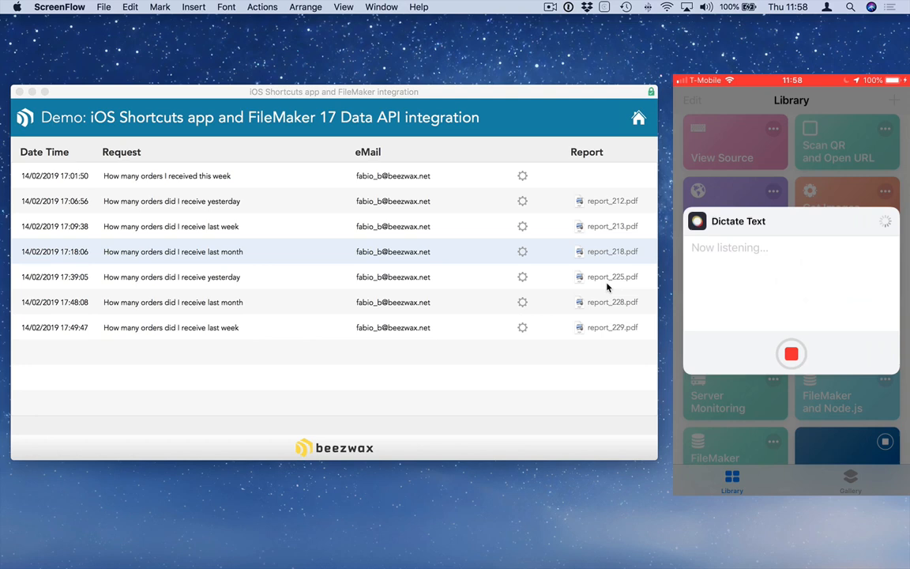
- Dictate 'How many orders did I receive last week' and stop dictation to send it
text(How many orders do you)
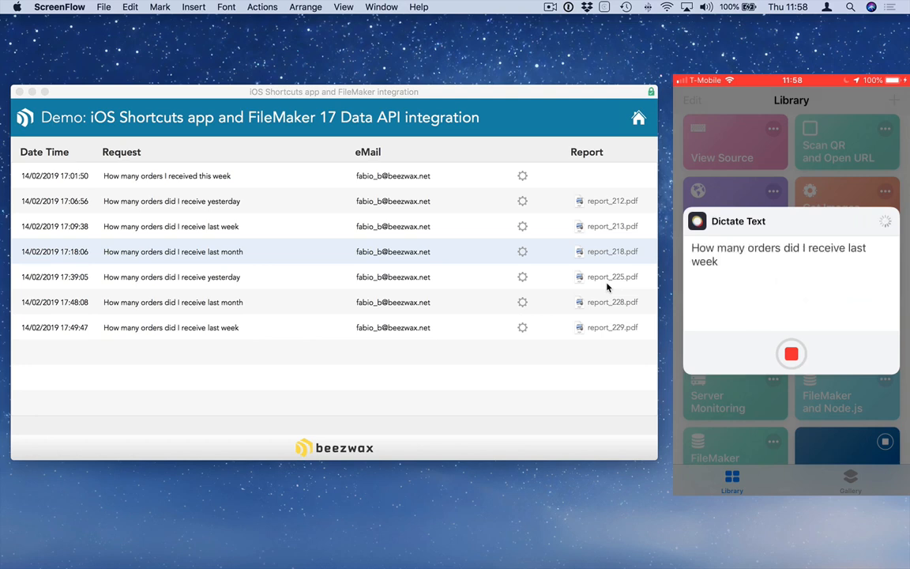
click(791, 353)
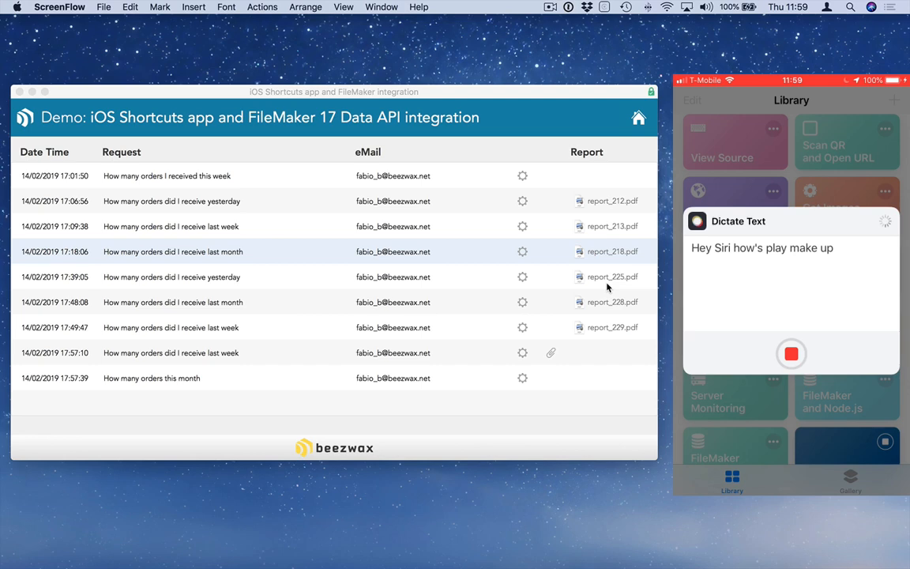
- Dictate 'Give me the status of the order 1006', send it, and dismiss the listening prompt
text(Give me the status of the order)
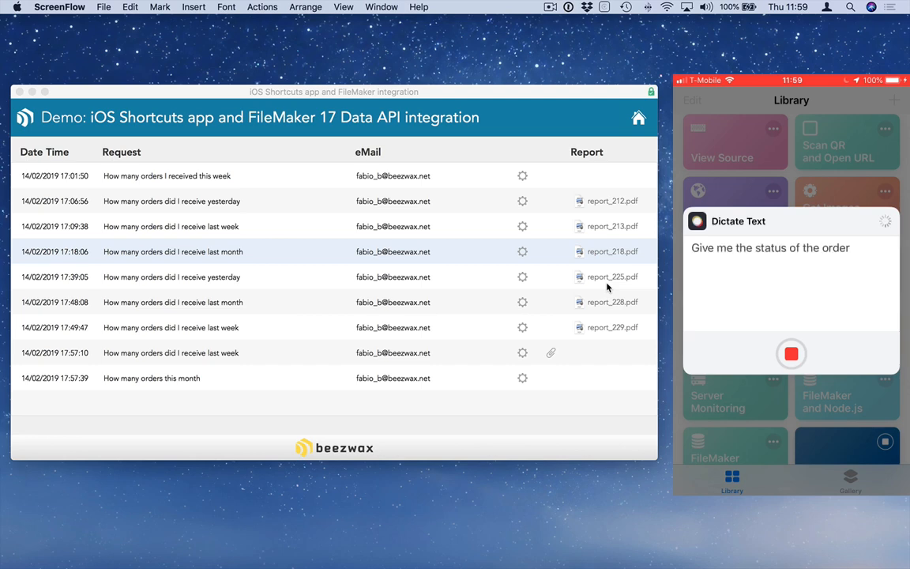
text(1006)
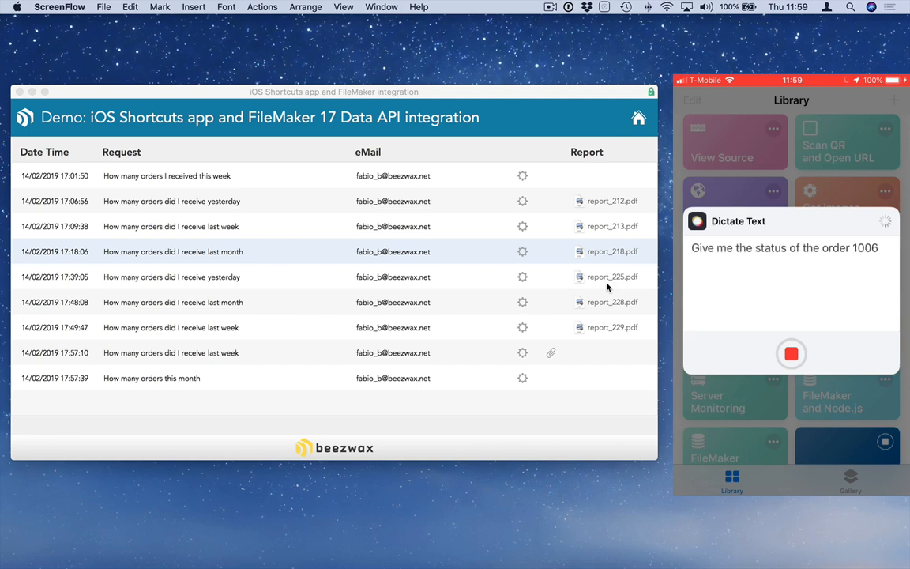
click(790, 353)
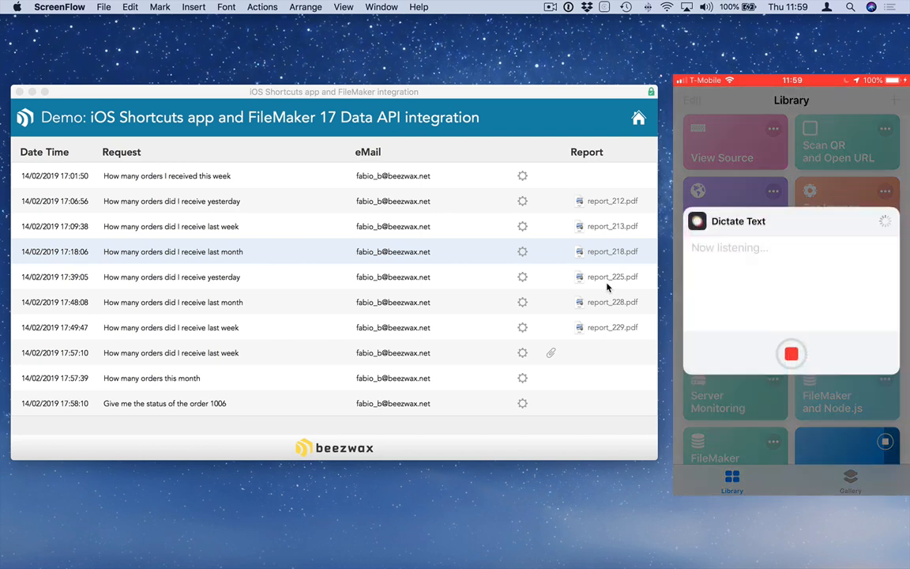
click(790, 353)
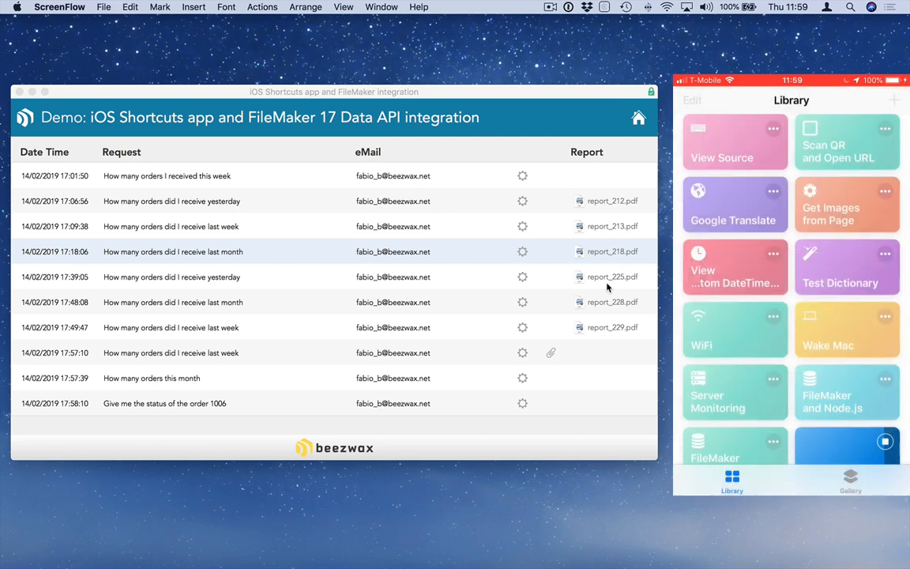